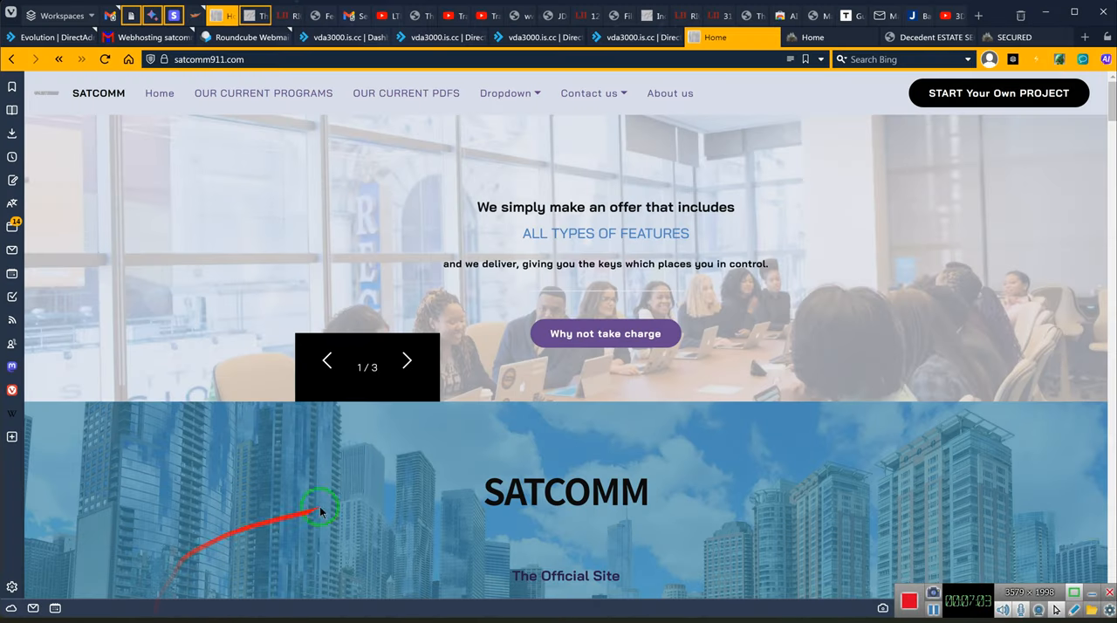
pyautogui.moveTo(147, 37)
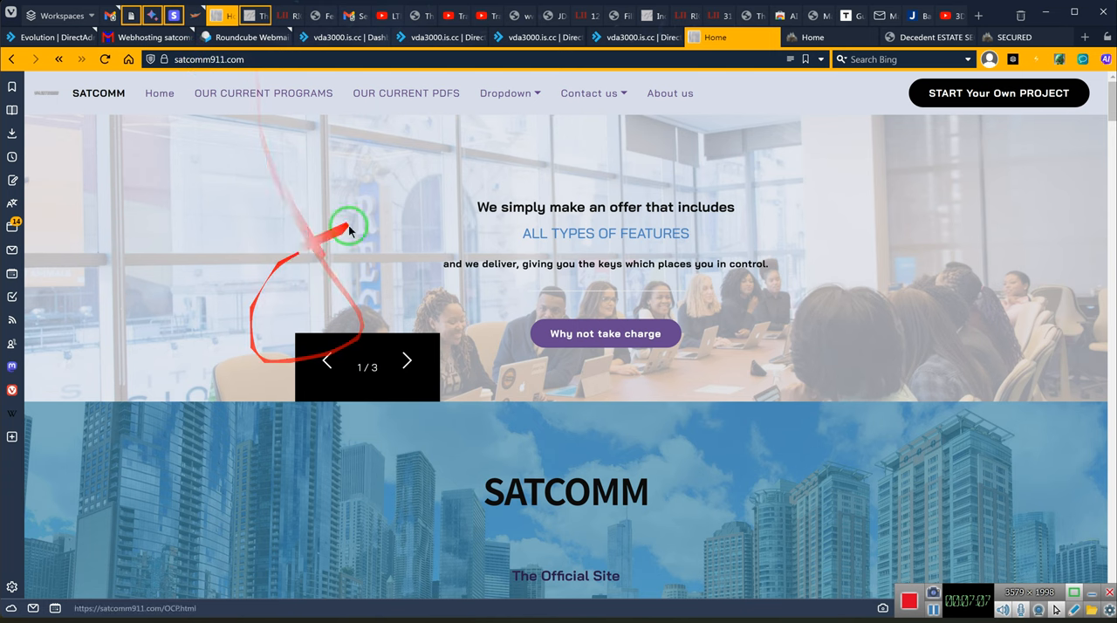
pyautogui.moveTo(668, 185)
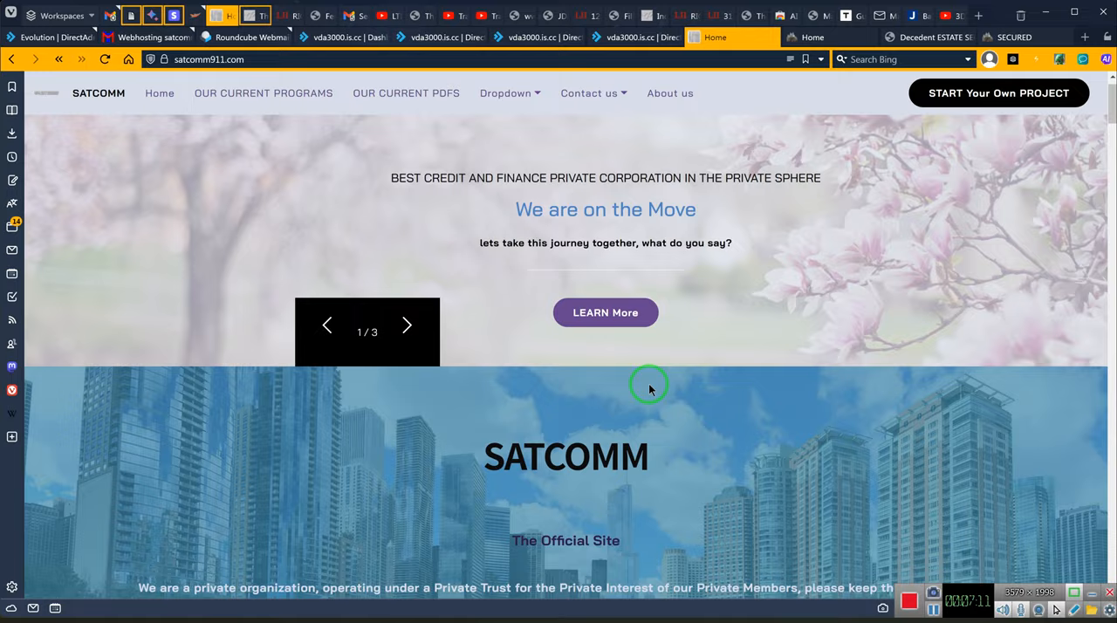
pyautogui.scroll(-3)
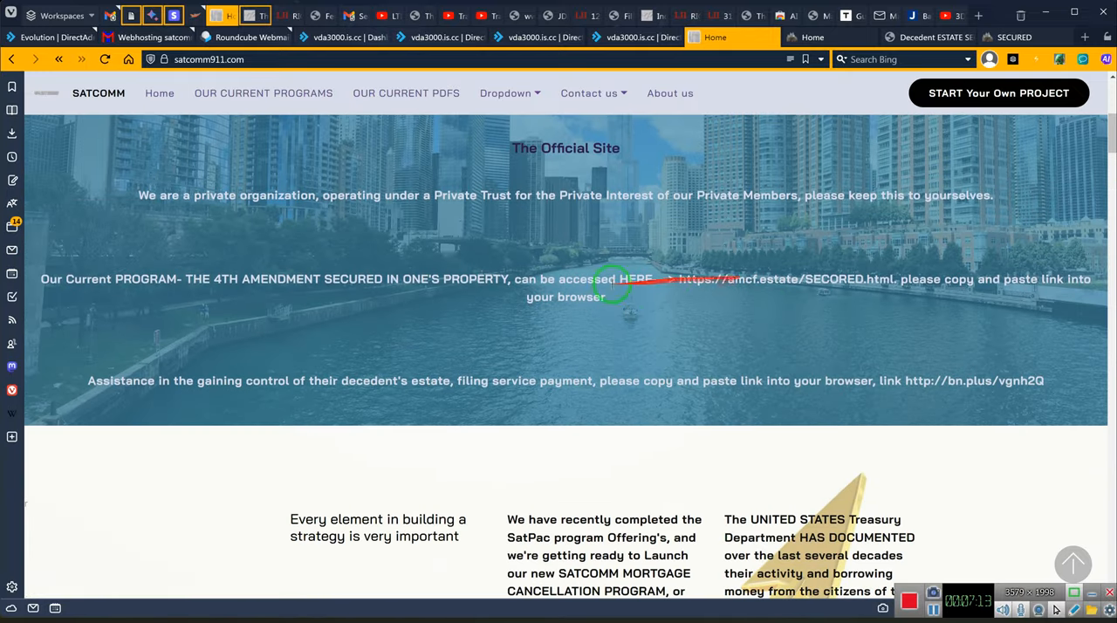
pyautogui.moveTo(139, 279)
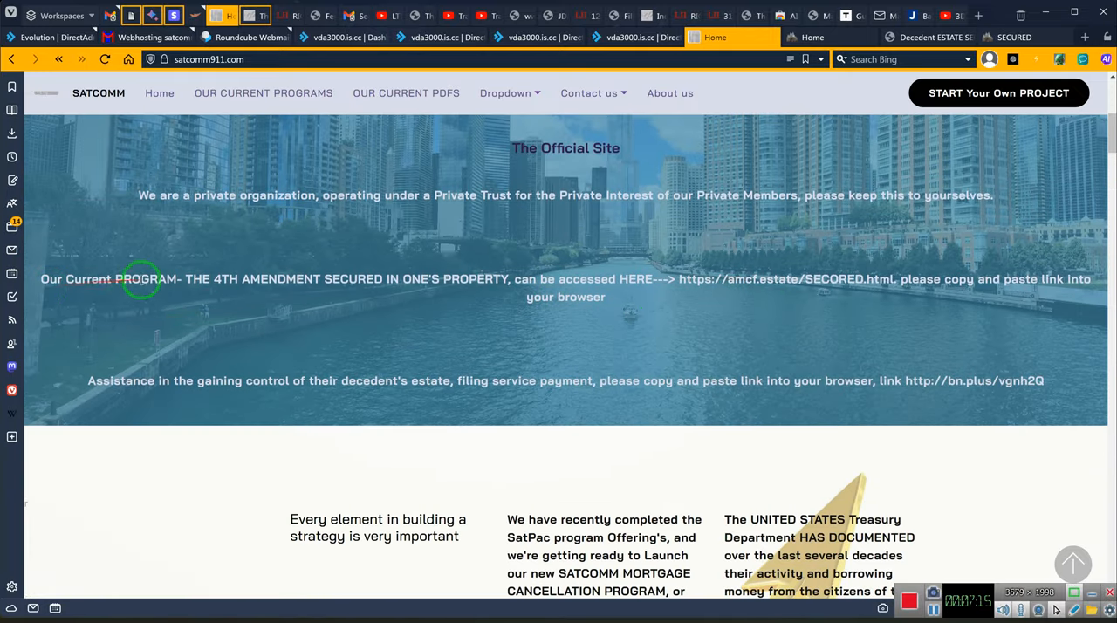
pyautogui.moveTo(434, 279)
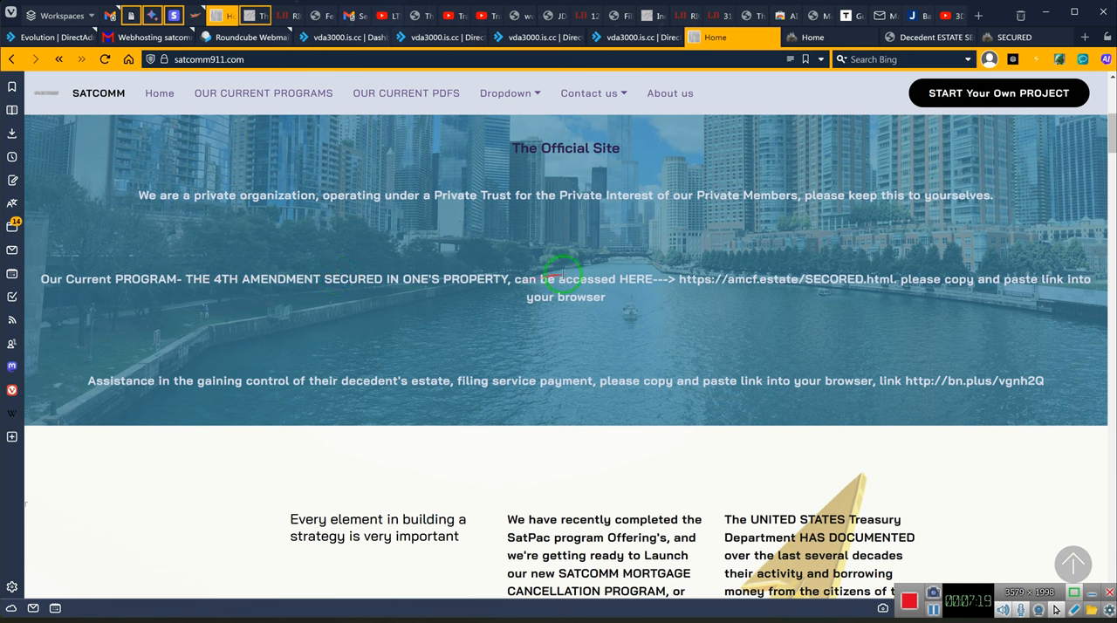
pyautogui.moveTo(690, 282)
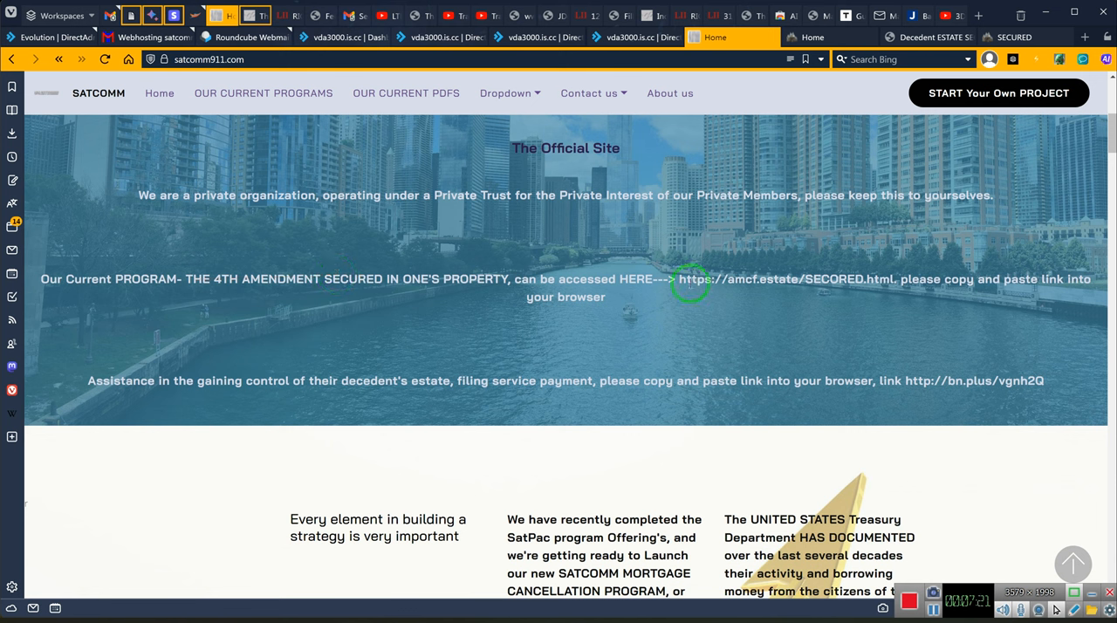
pyautogui.moveTo(679, 279); pyautogui.dragTo(864, 279)
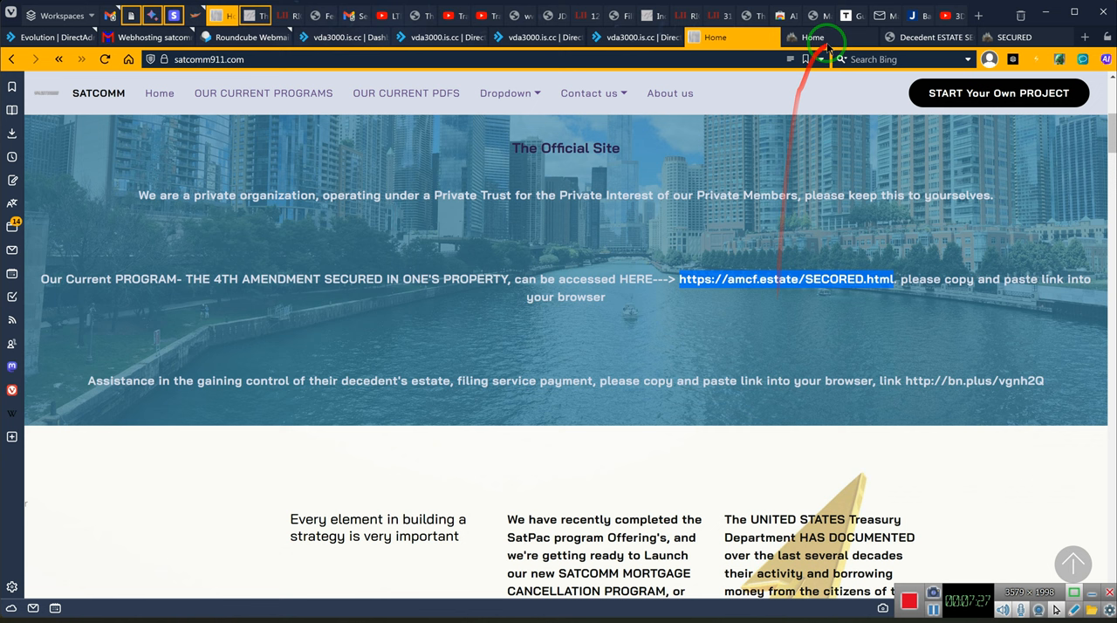
pyautogui.moveTo(813, 37)
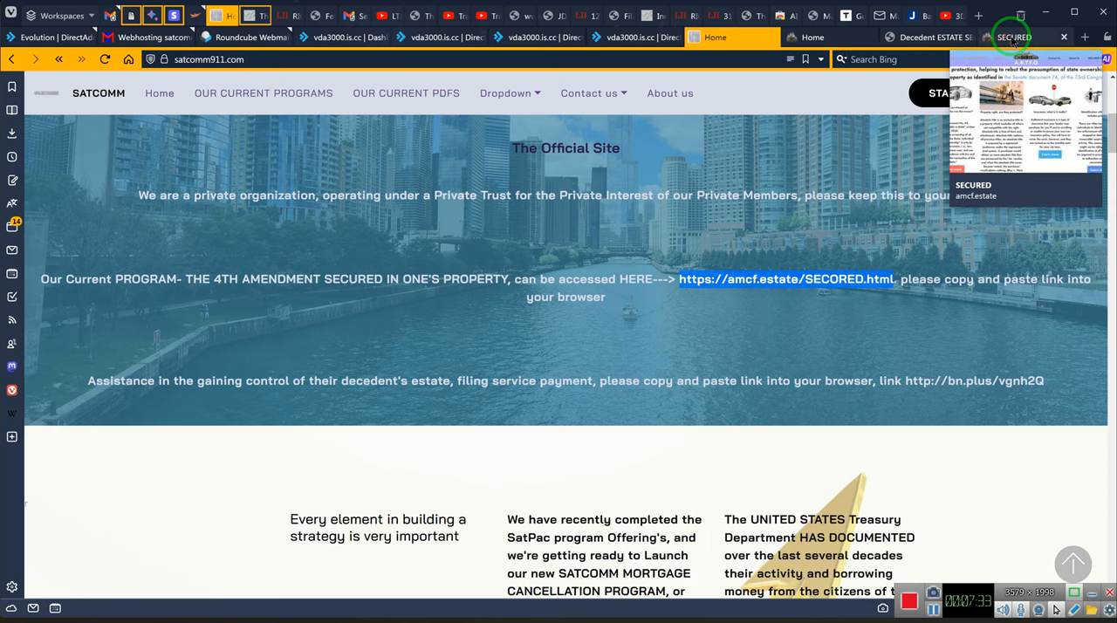
pyautogui.click(785, 280)
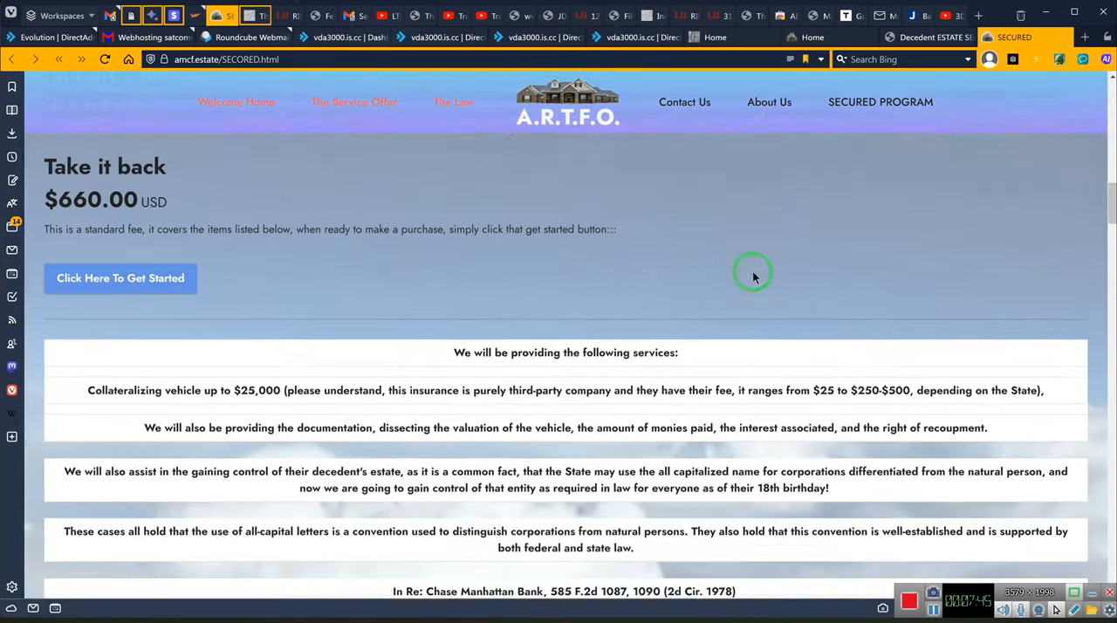
pyautogui.scroll(3)
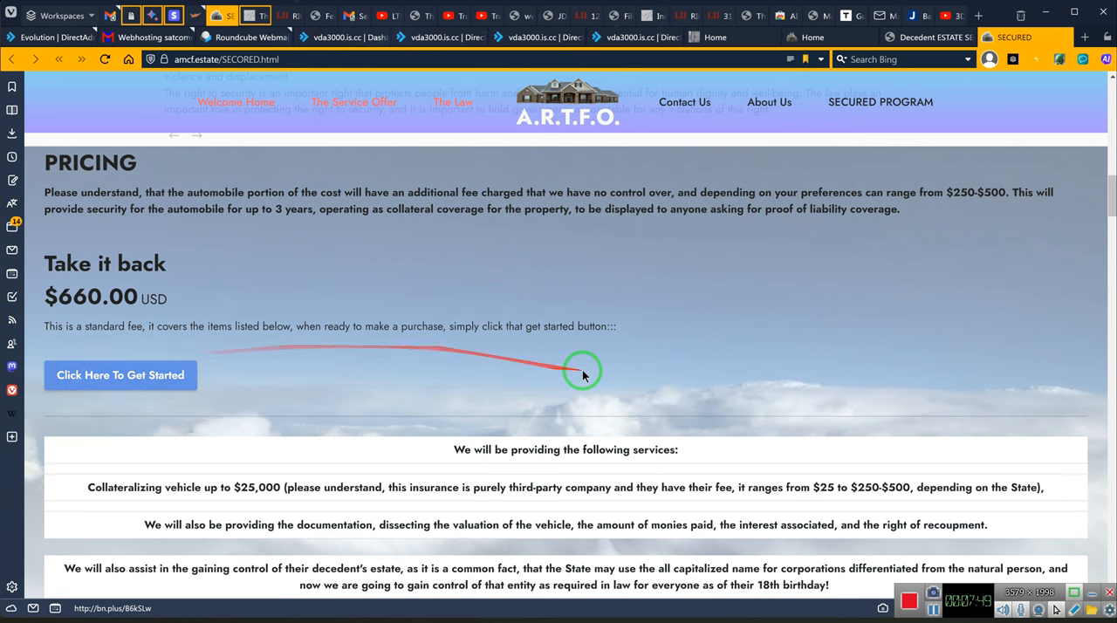
pyautogui.scroll(-3)
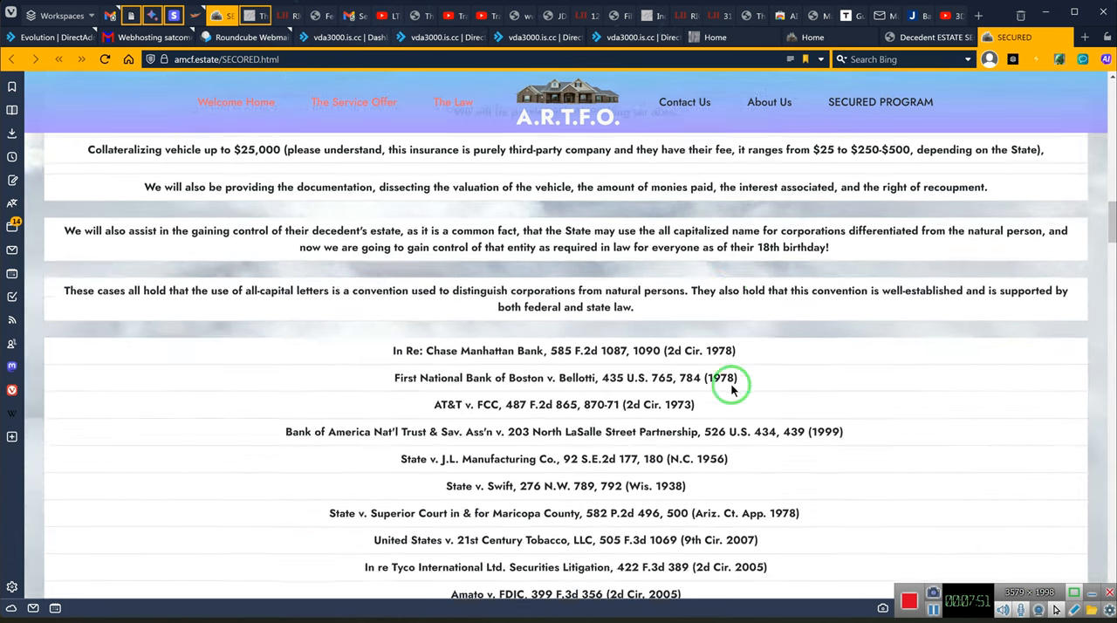
pyautogui.scroll(-3)
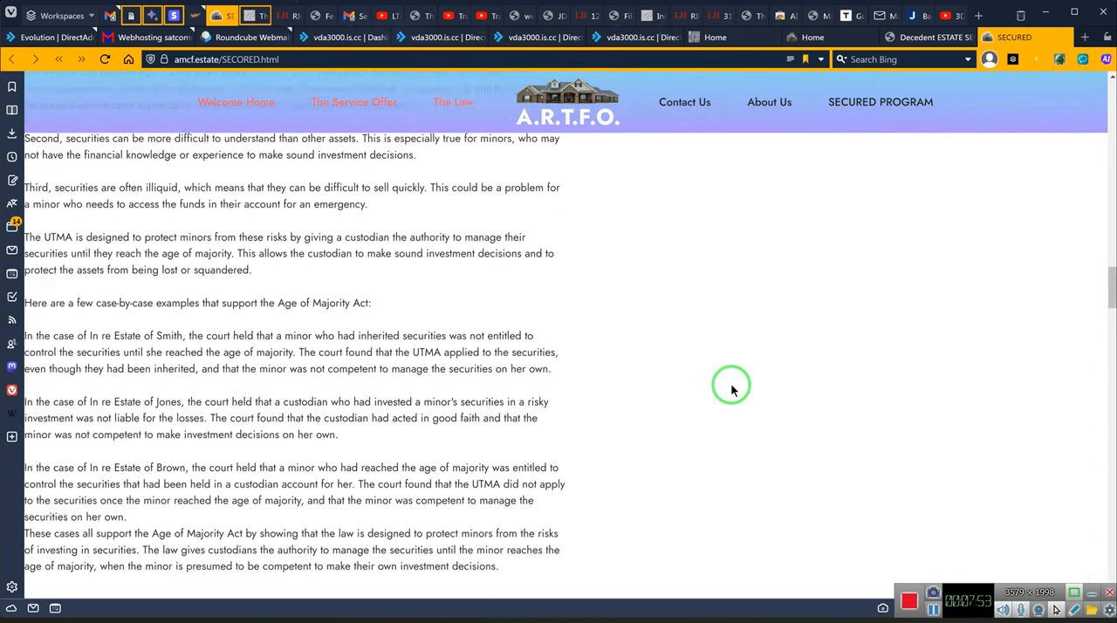
pyautogui.scroll(3)
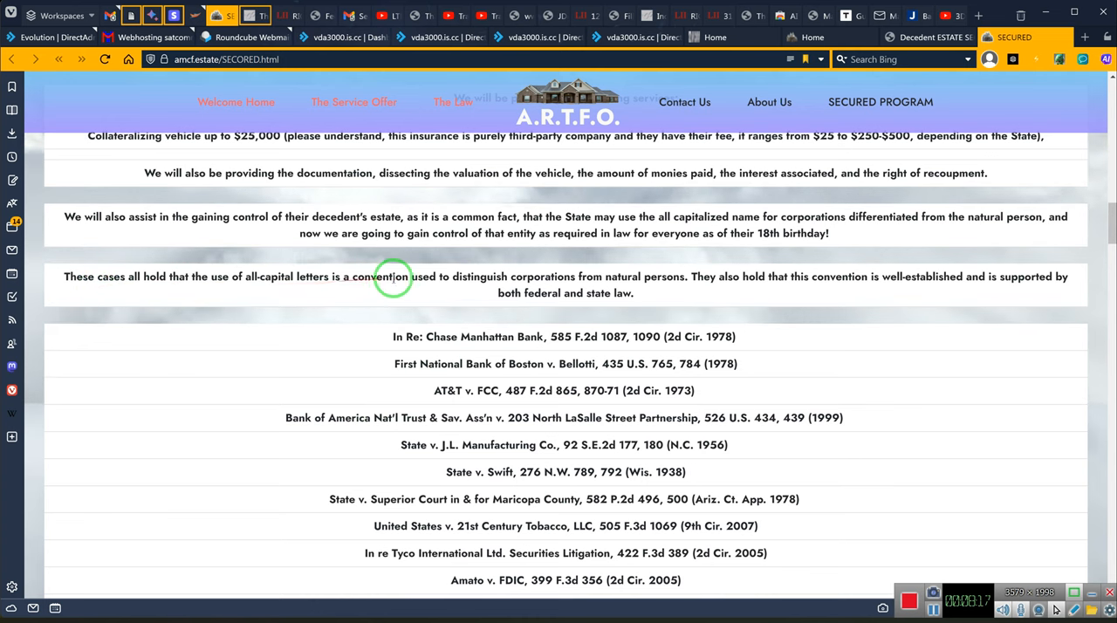
pyautogui.moveTo(479, 283)
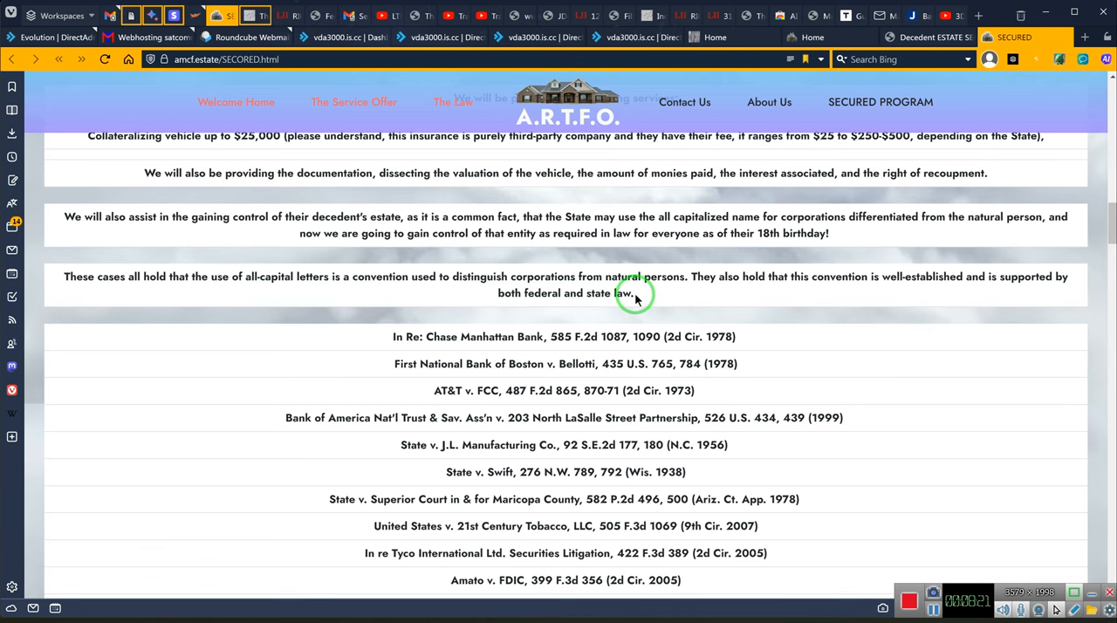
# Scroll through the all-caps case citation list and the Gaining Control minor-account section
pyautogui.scroll(-3)
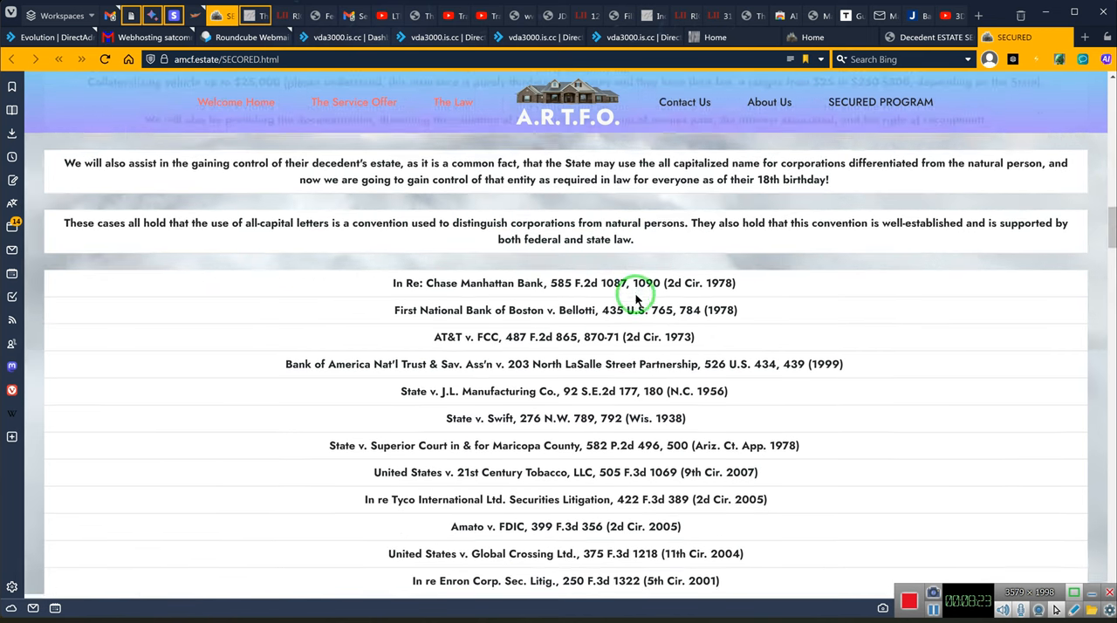
pyautogui.scroll(-3)
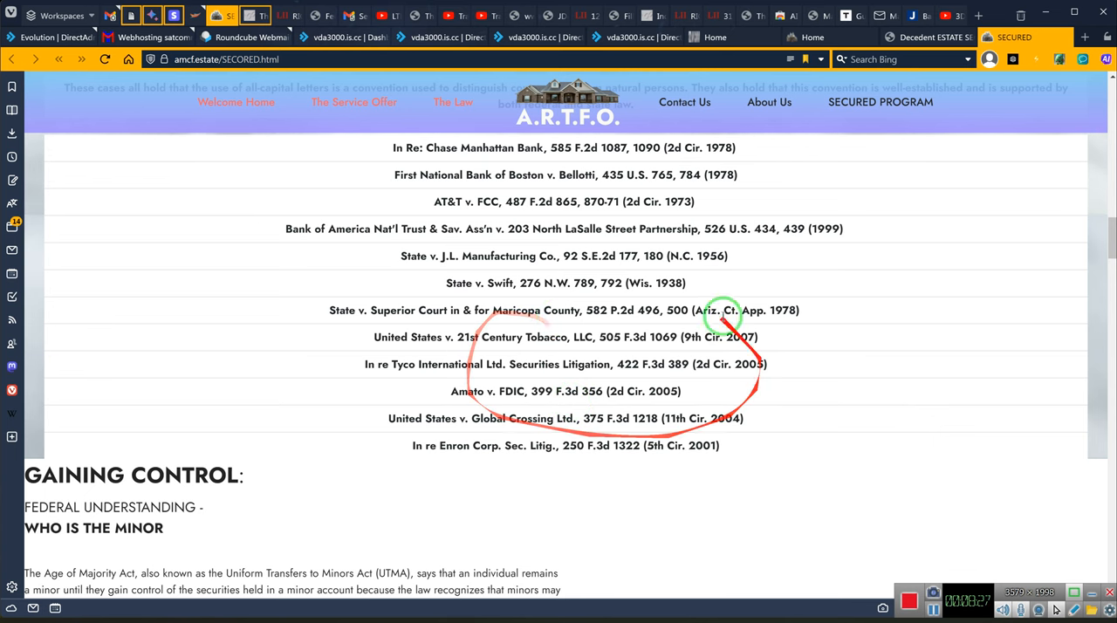
pyautogui.scroll(-3)
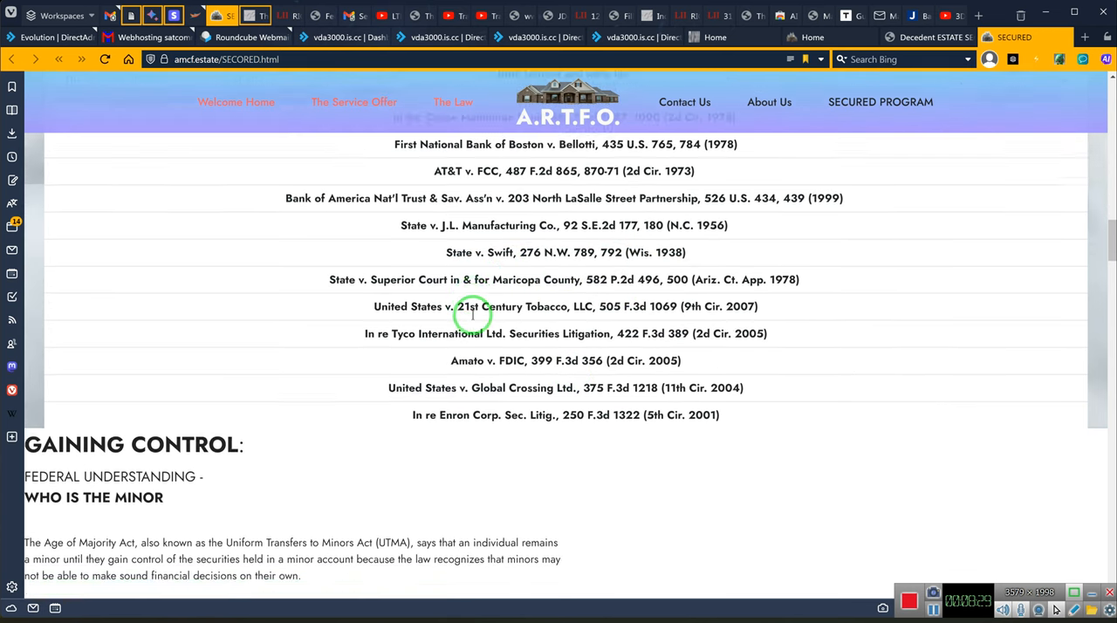
pyautogui.scroll(-3)
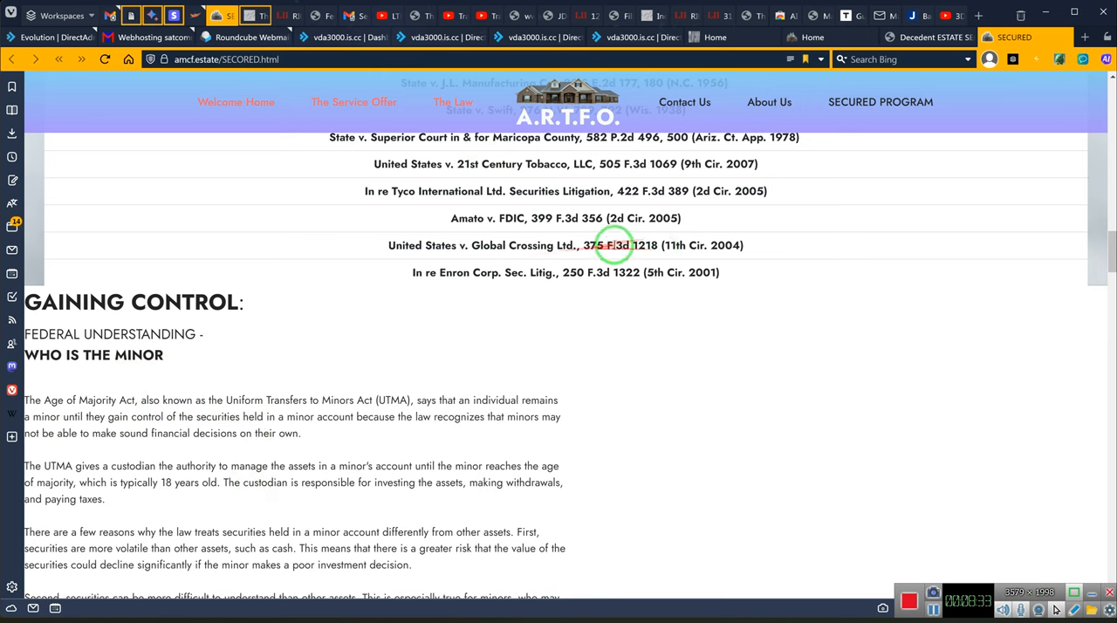
pyautogui.moveTo(680, 303)
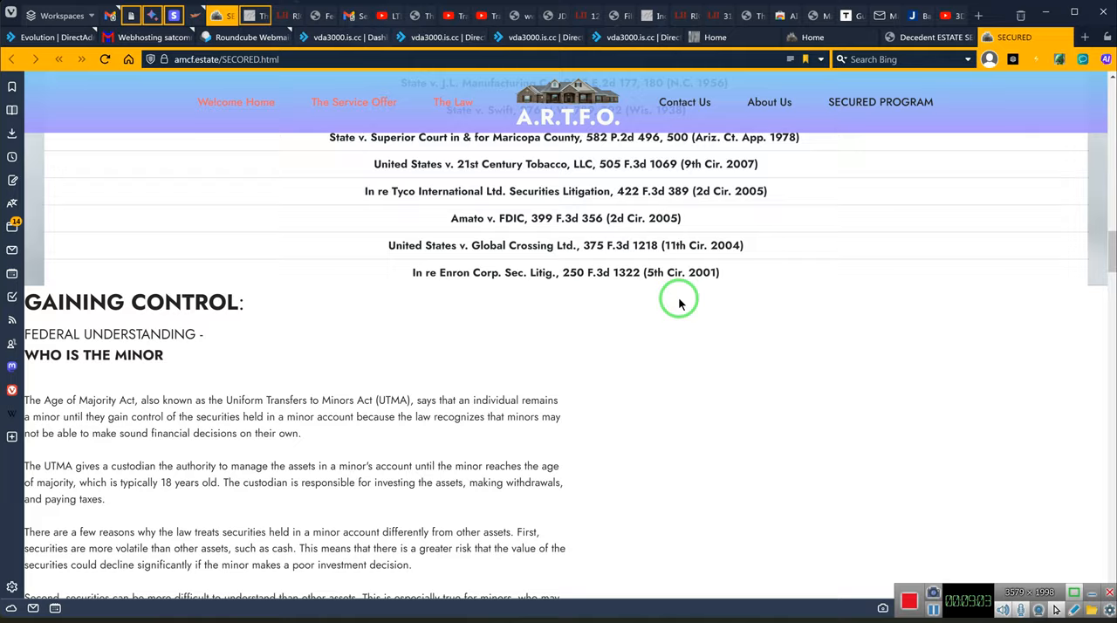
# Scroll back around the Added protection section to the property-ownership rebuttal with Senate document cards
pyautogui.scroll(3)
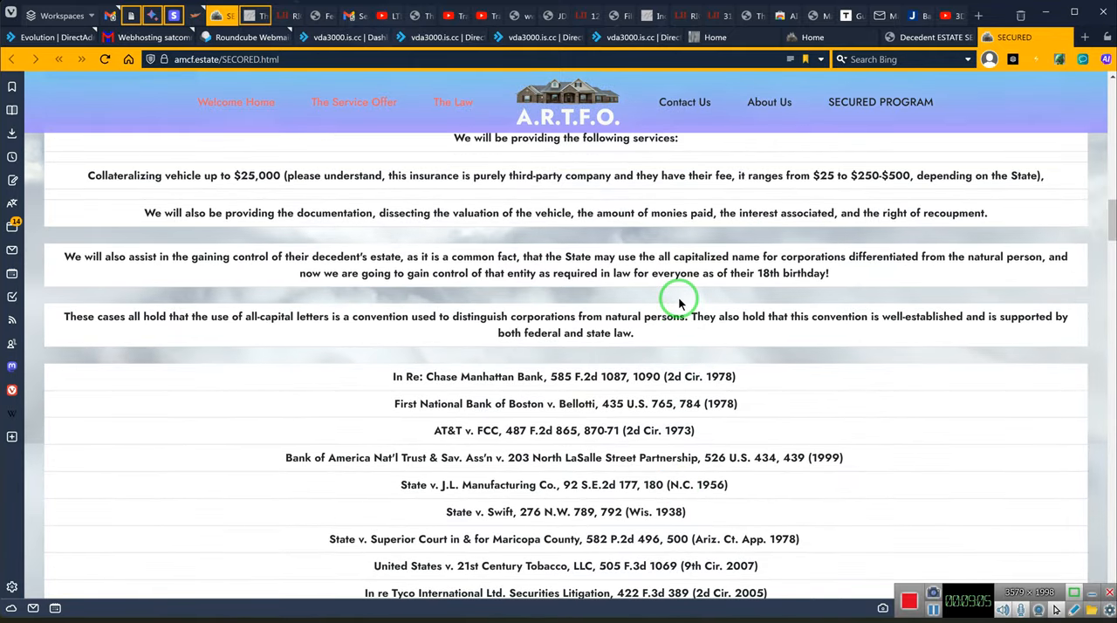
pyautogui.scroll(-3)
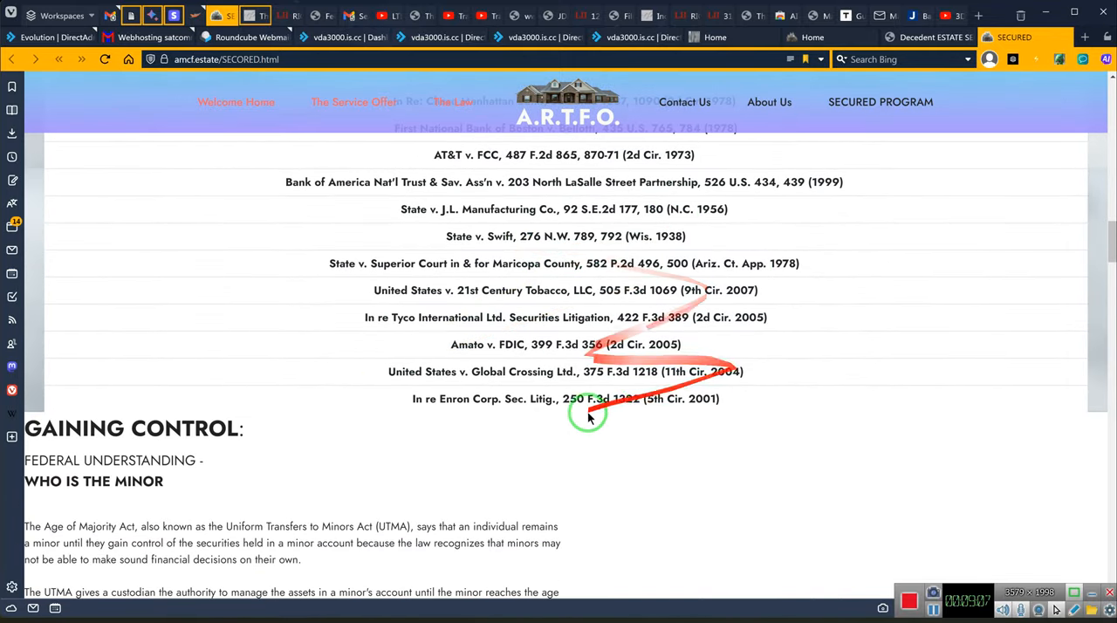
pyautogui.scroll(-3)
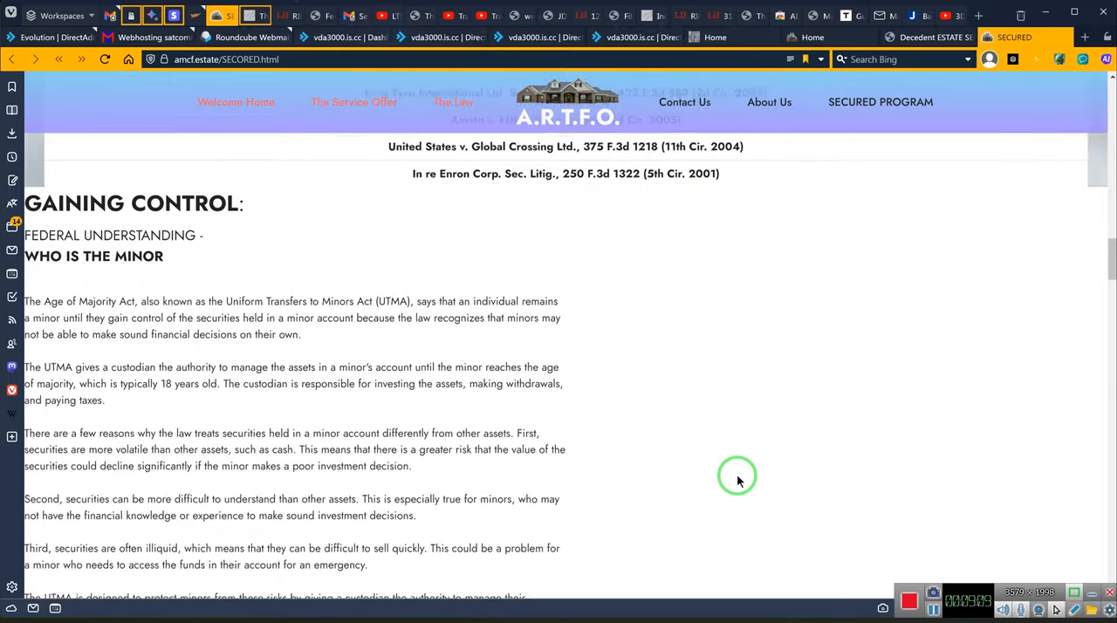
pyautogui.scroll(-3)
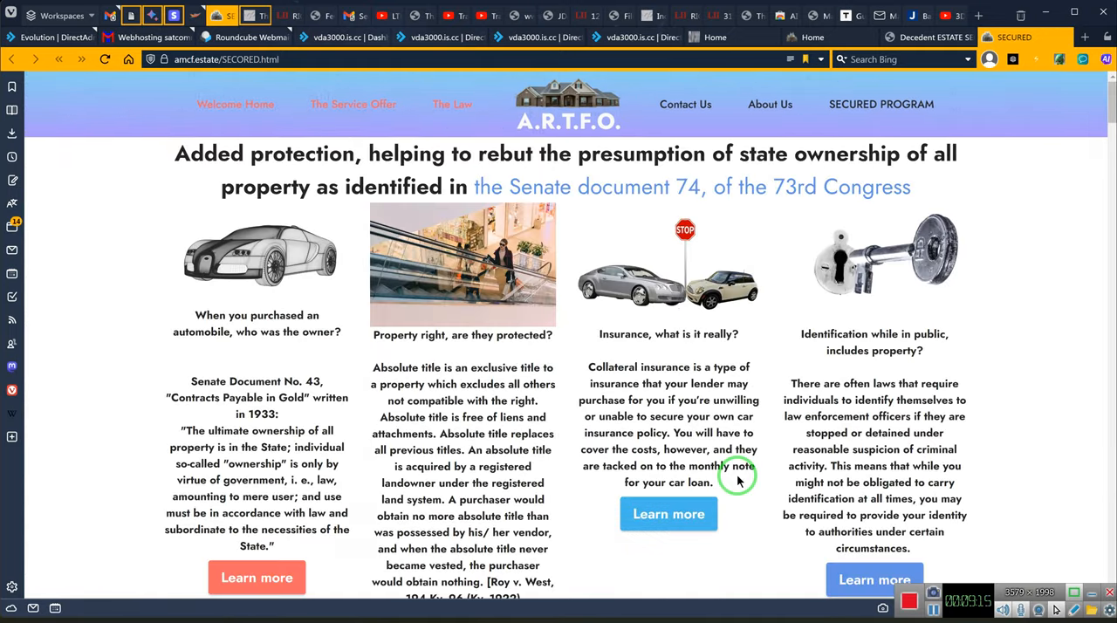
pyautogui.moveTo(716, 36)
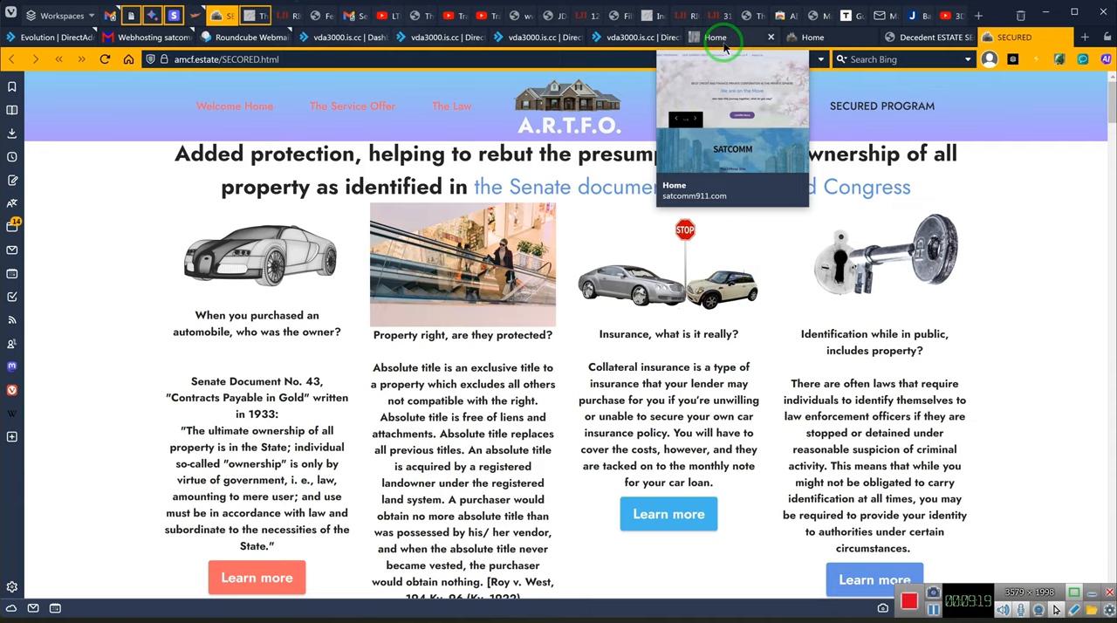
pyautogui.click(715, 37)
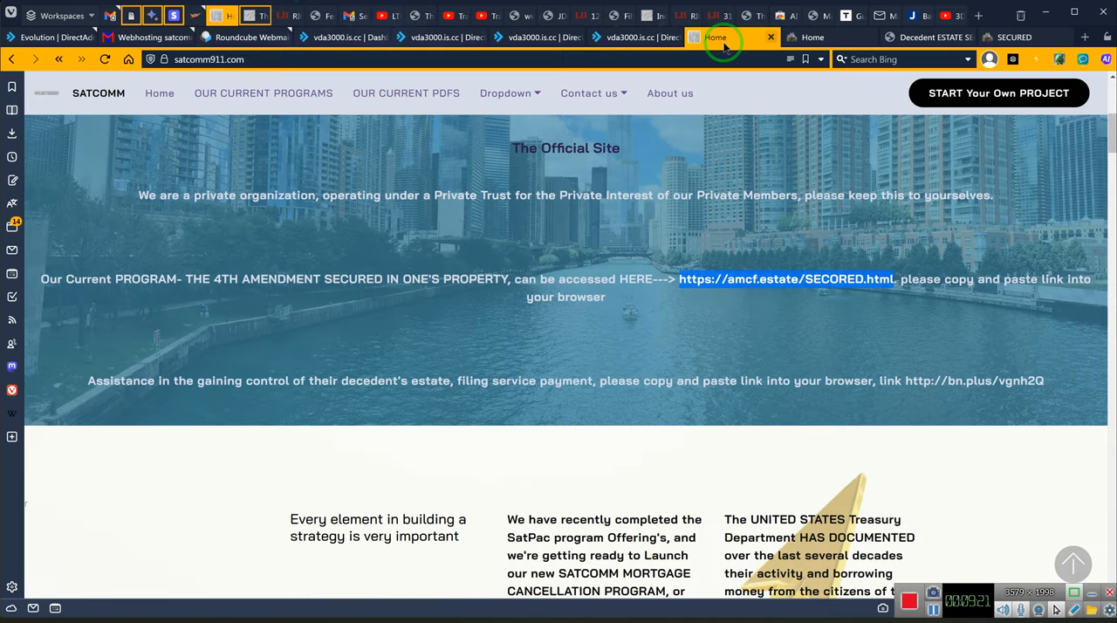
pyautogui.moveTo(844, 382)
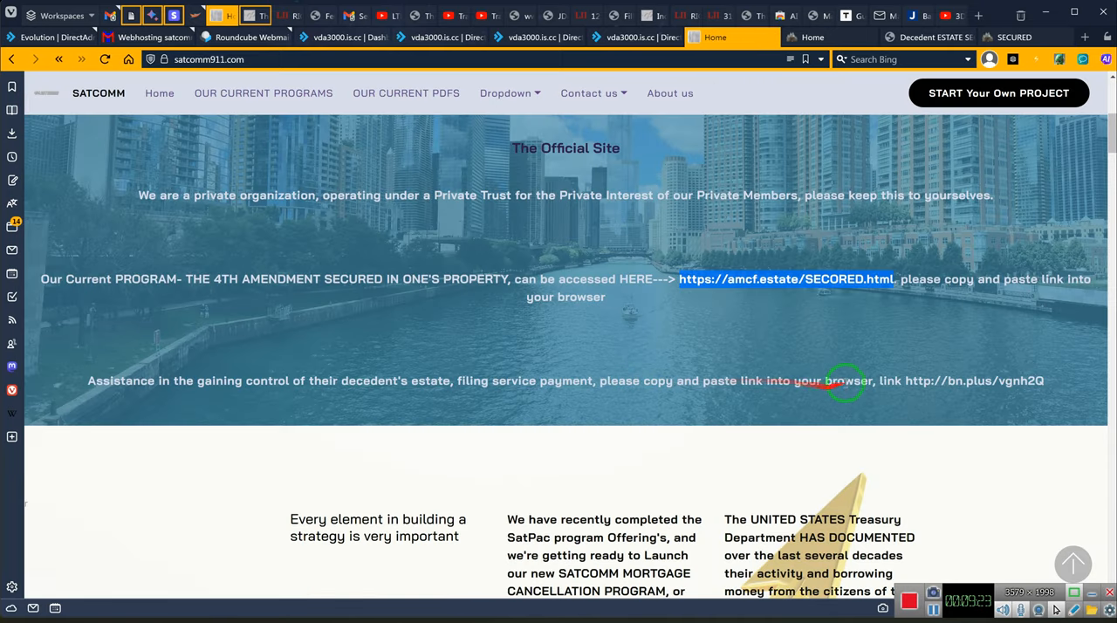
pyautogui.moveTo(907, 380)
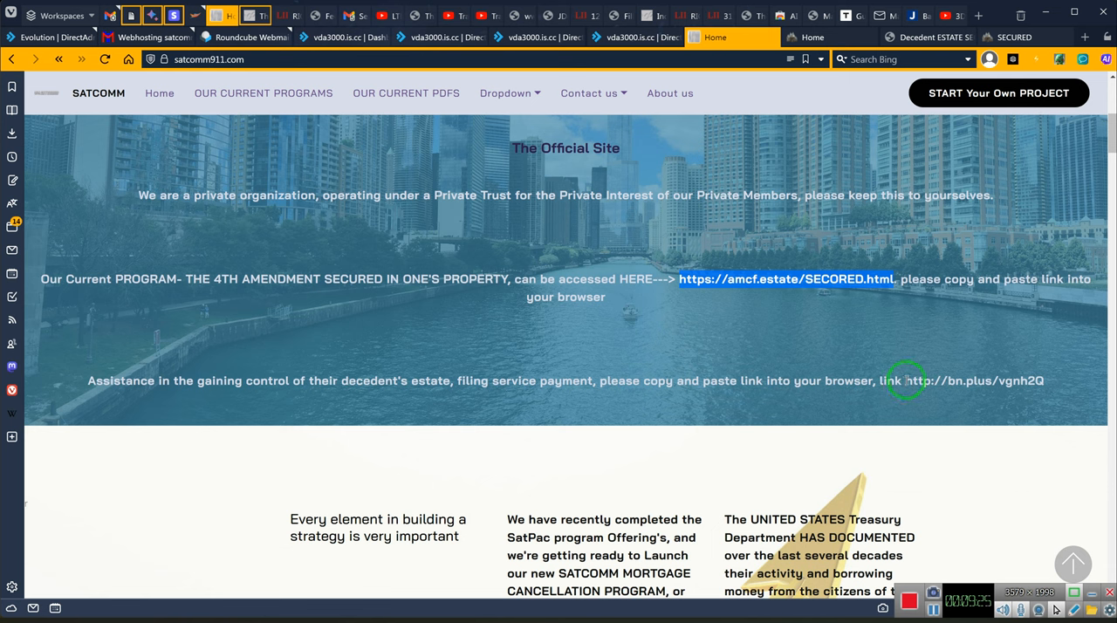
pyautogui.doubleClick(961, 381)
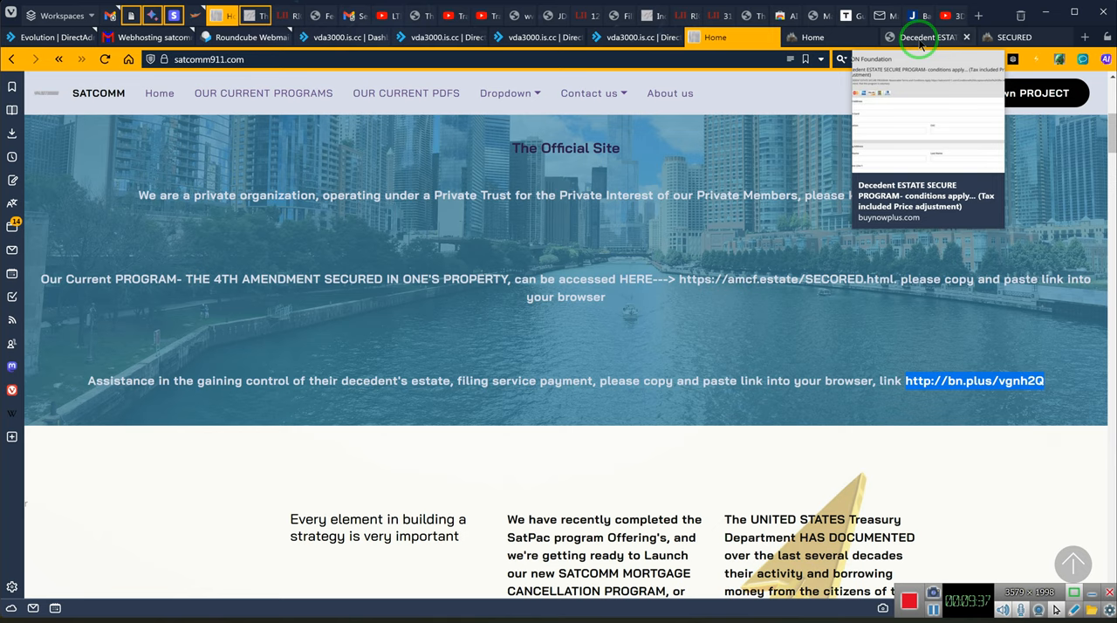
pyautogui.click(925, 37)
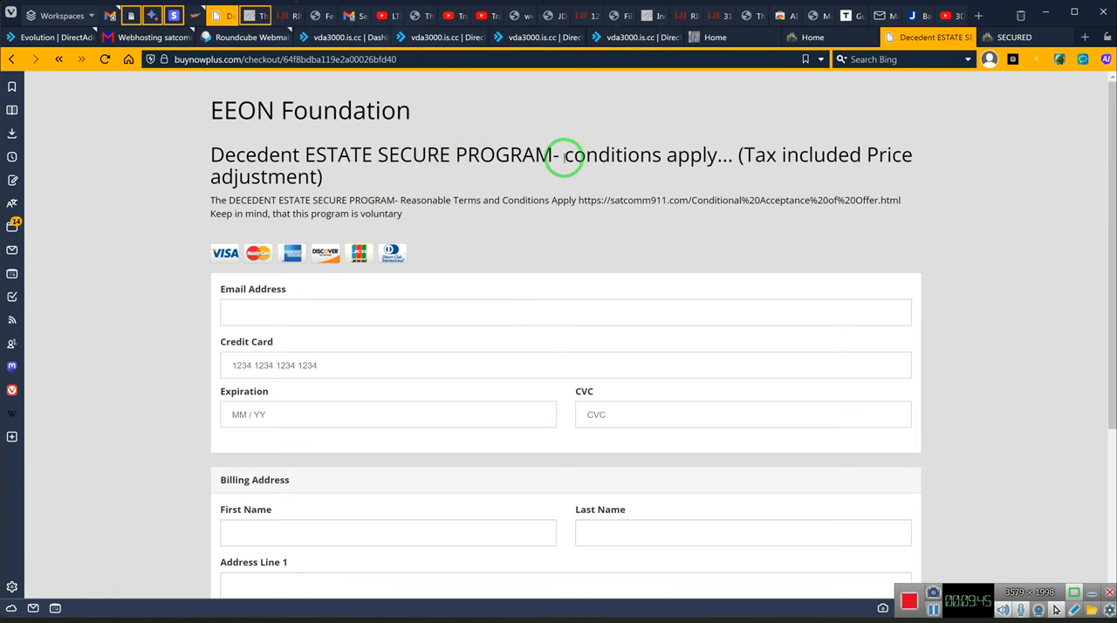
pyautogui.moveTo(842, 175)
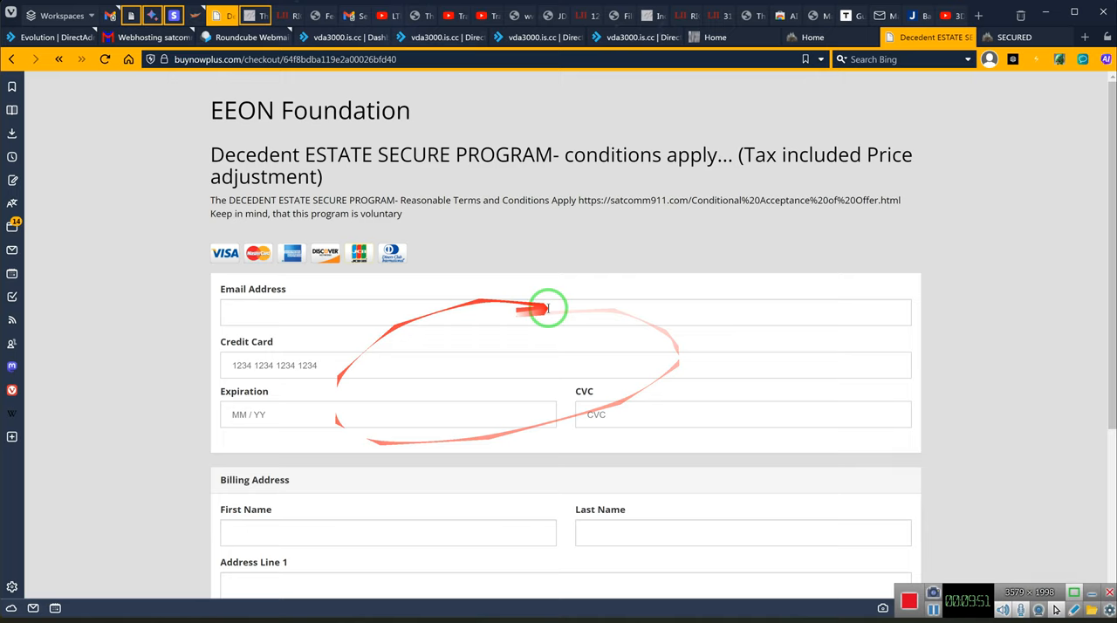
# Review the EEON Foundation checkout form's card and billing fields, then return to the SATCOMM homepage
pyautogui.scroll(-3)
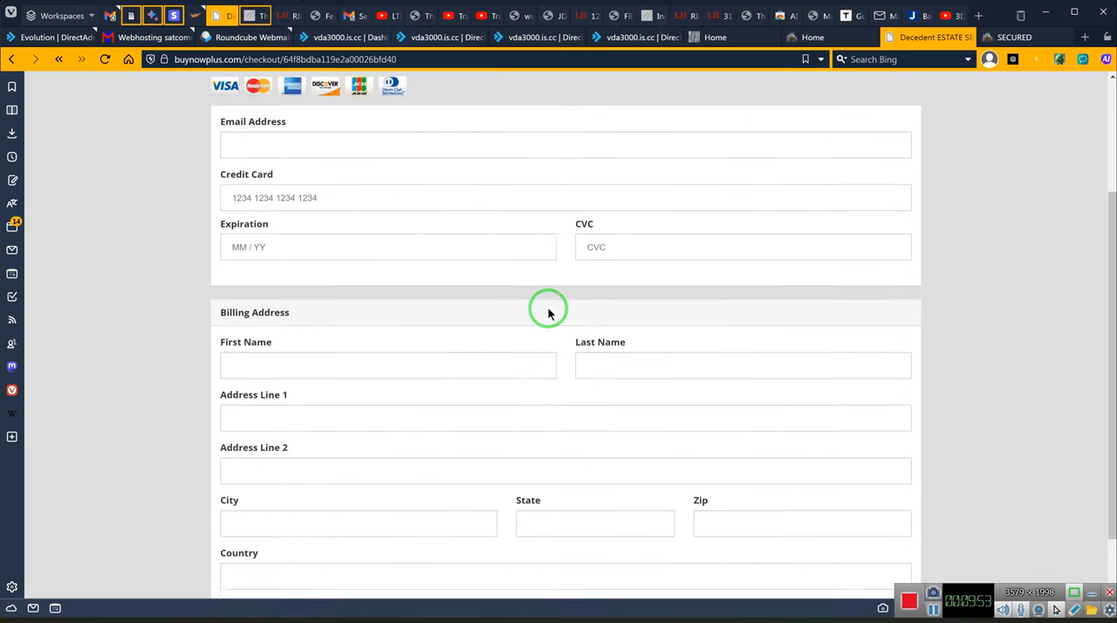
pyautogui.scroll(3)
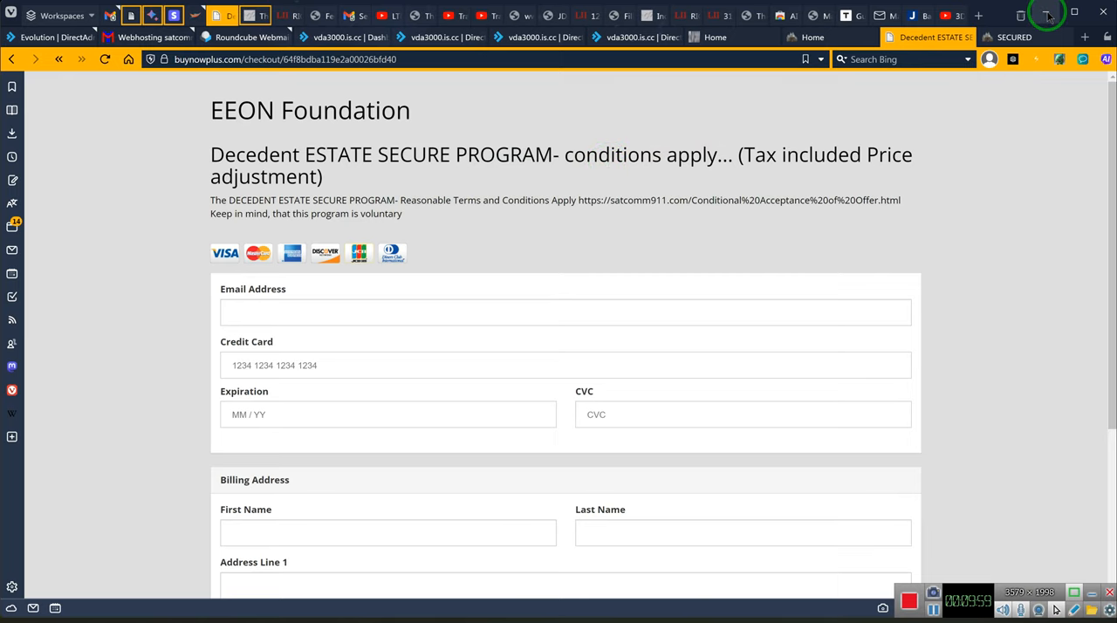
pyautogui.moveTo(630, 37)
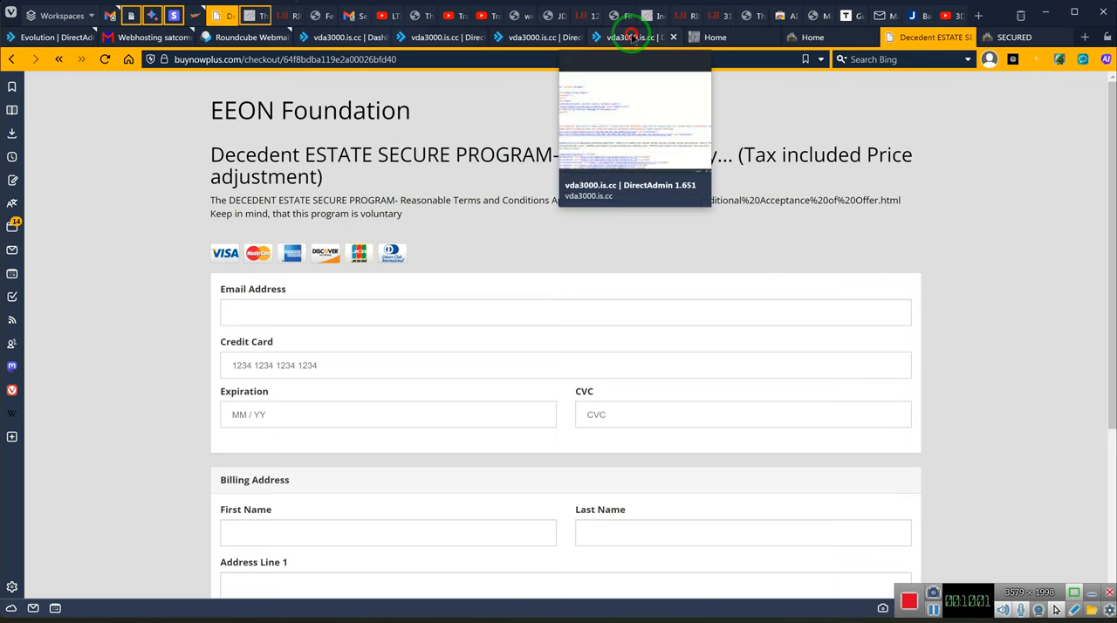
pyautogui.click(714, 37)
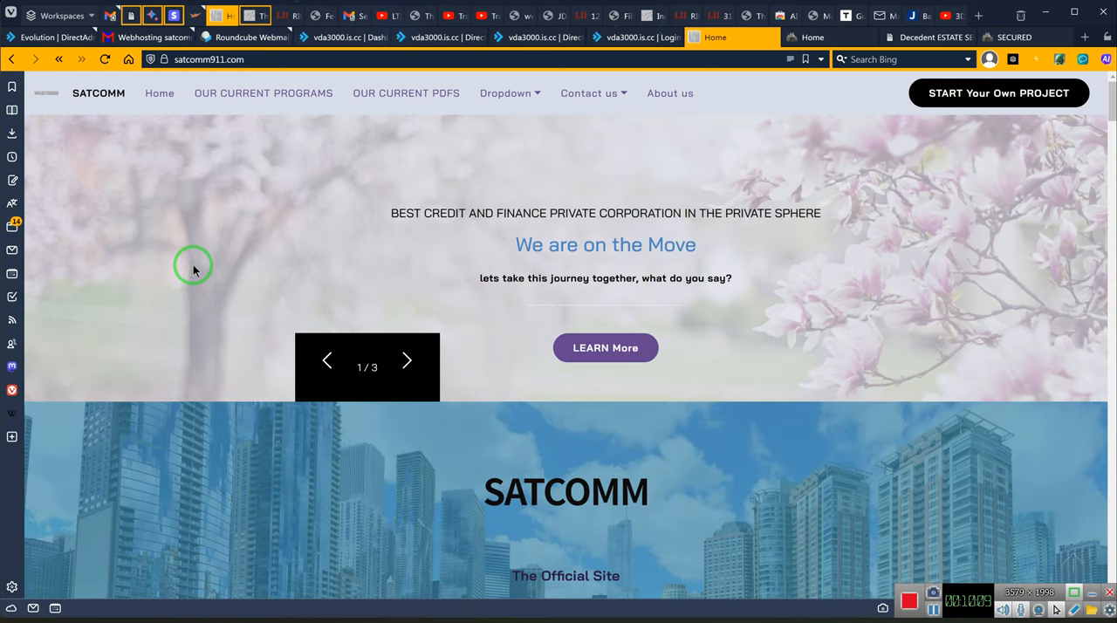
# Scroll the SATCOMM homepage to the Official Site section with the SECURED and decedent-estate links
pyautogui.scroll(-3)
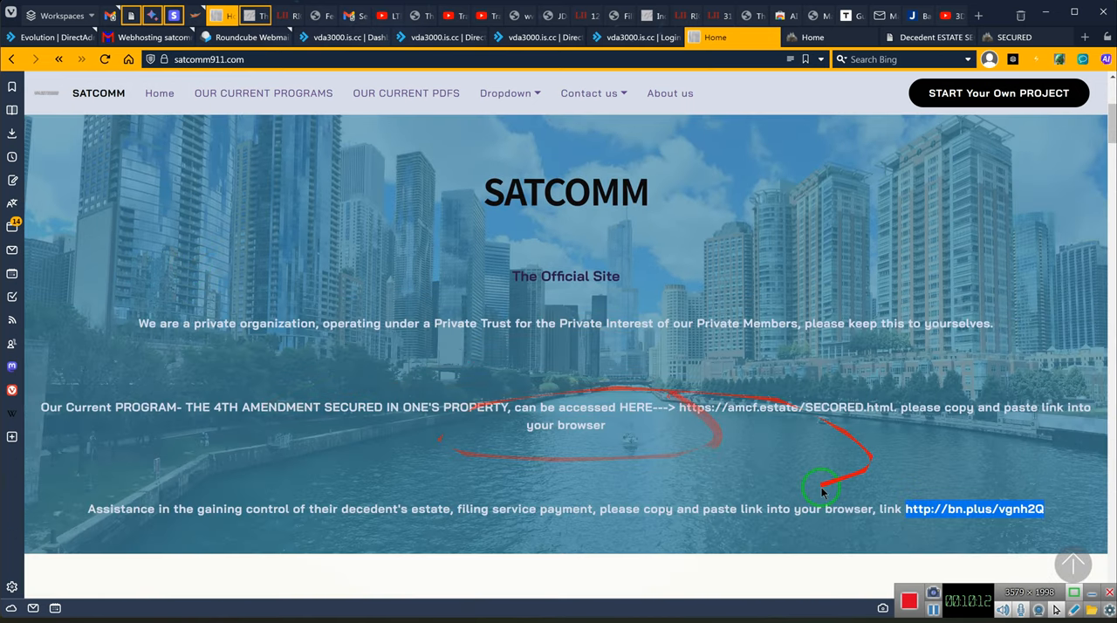